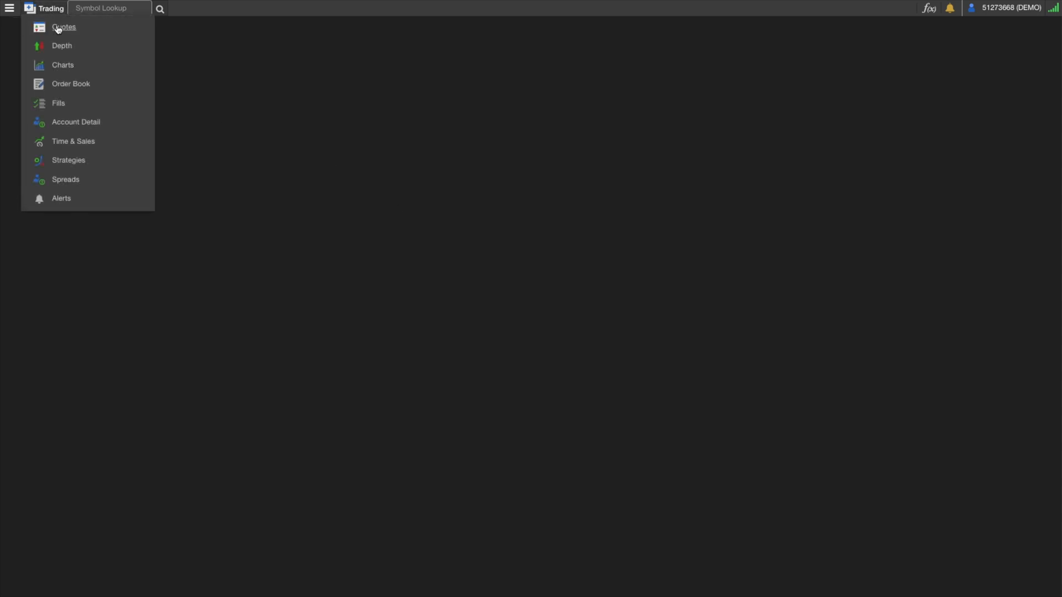
- Open a new Quotes widget, stretch it across the screen, and start adding symbols
left_click(63, 27)
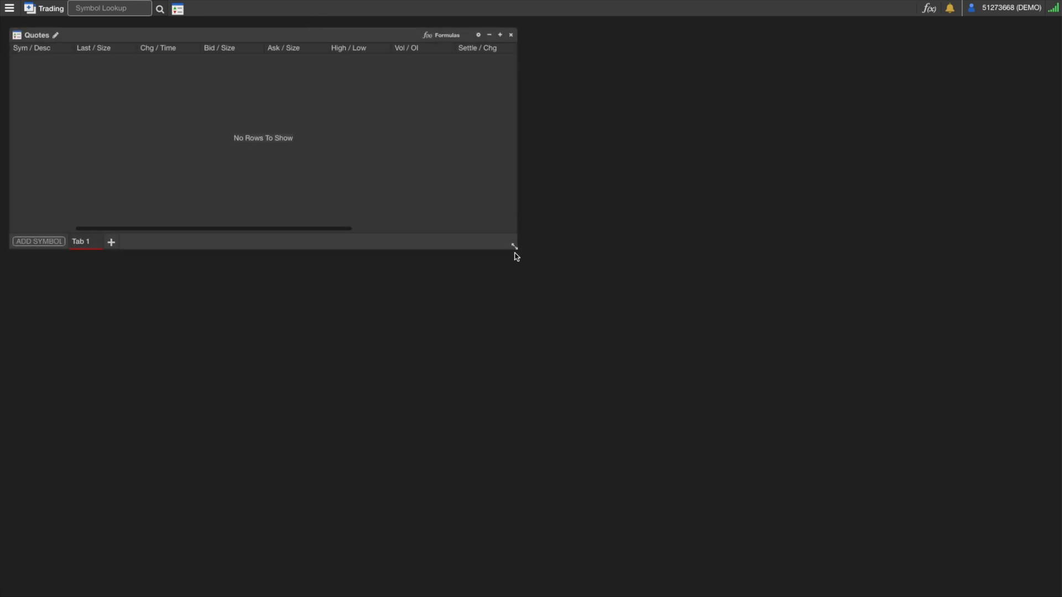
left_click_drag(514, 245, 993, 535)
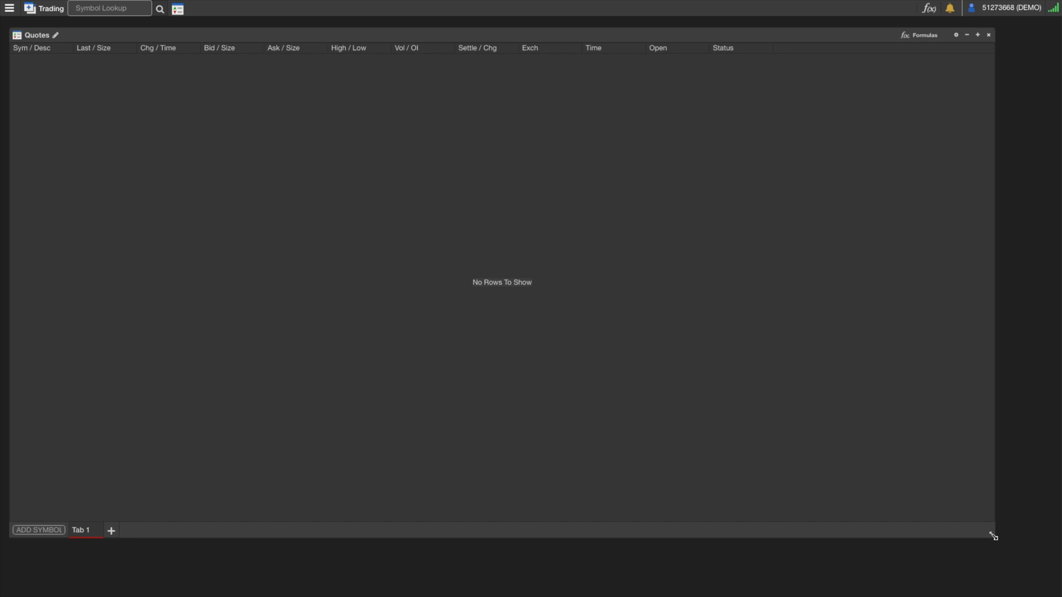
left_click(38, 530)
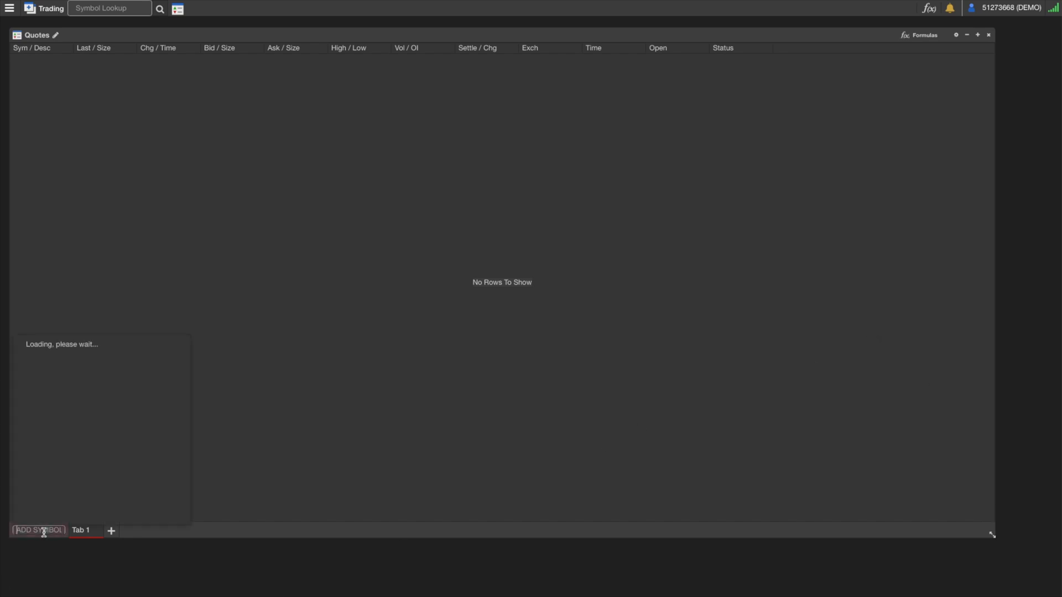
- Add ES.U20, then the YM.U20, YM.Z20 and YM.H21 E-mini Dow contracts
type("ES")
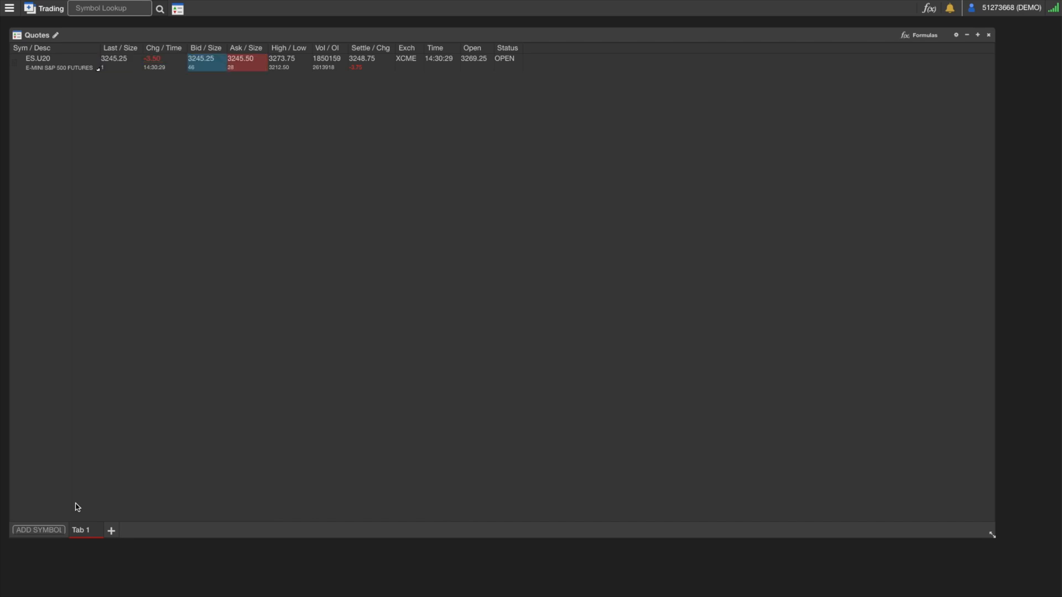
left_click(38, 530)
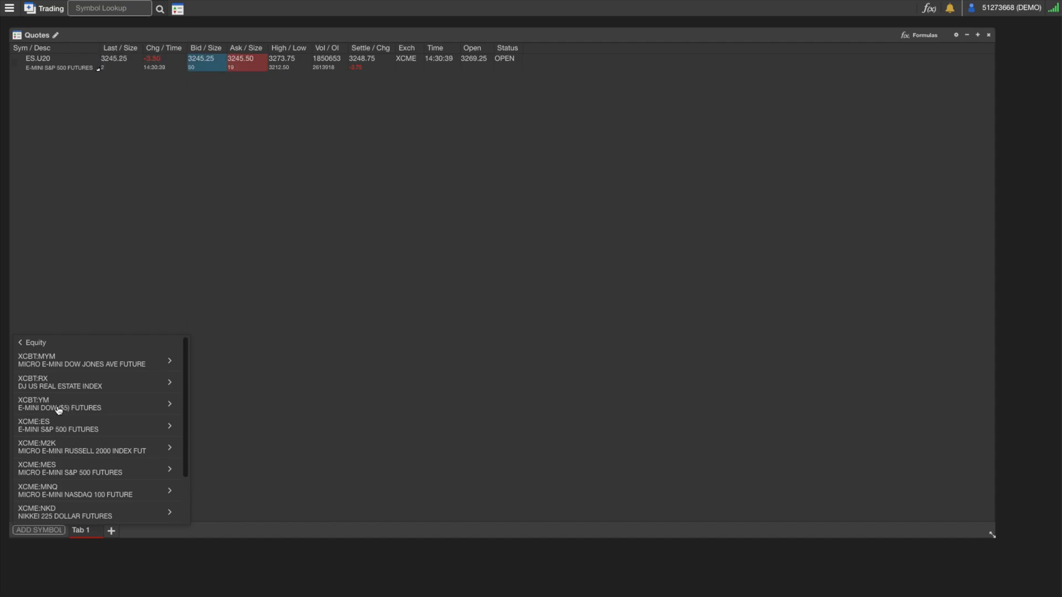
left_click(60, 404)
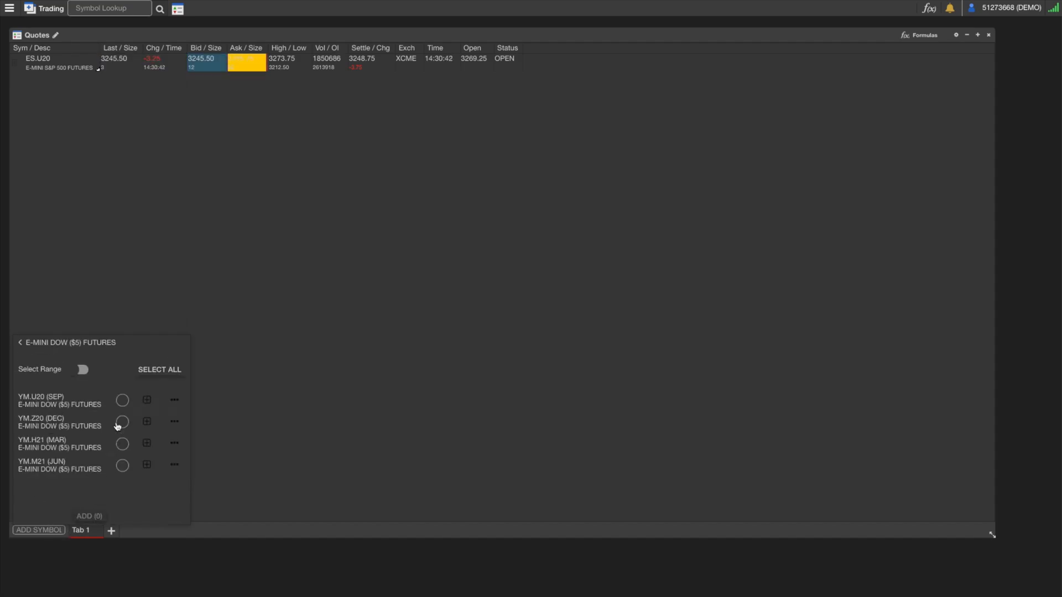
left_click(121, 400)
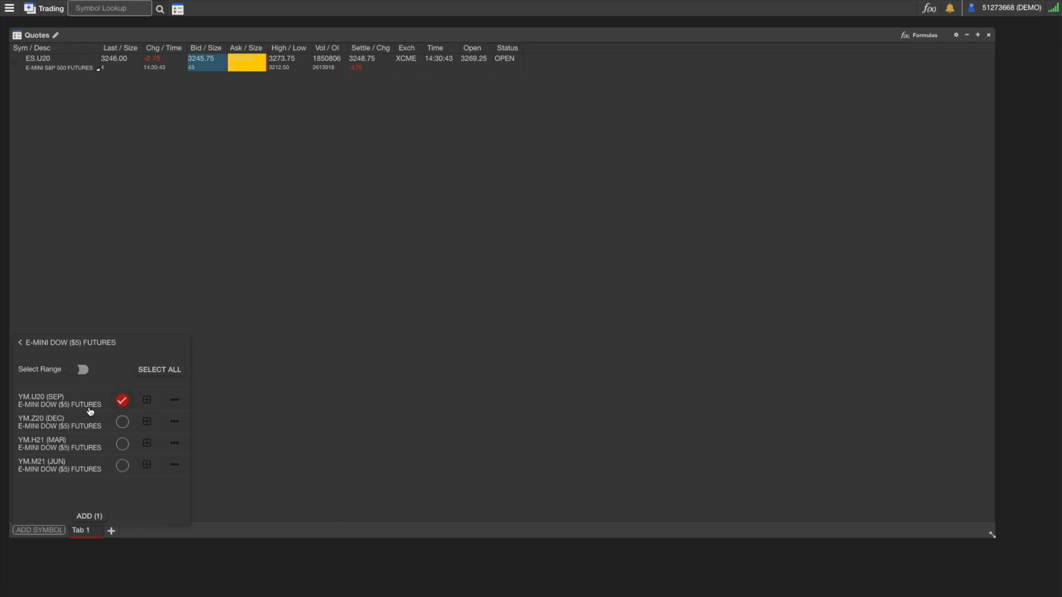
left_click(122, 421)
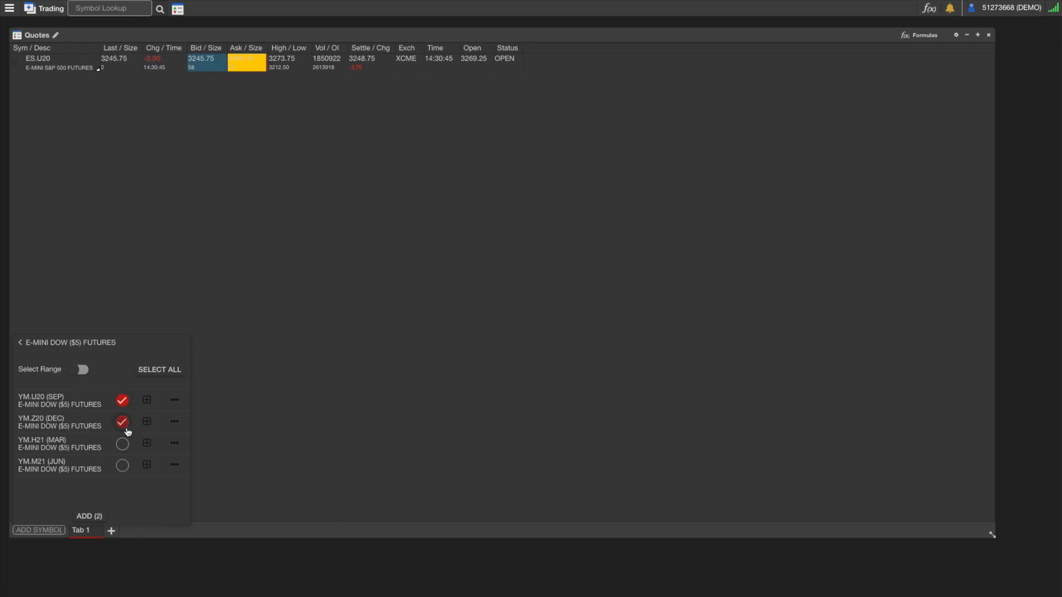
left_click(122, 443)
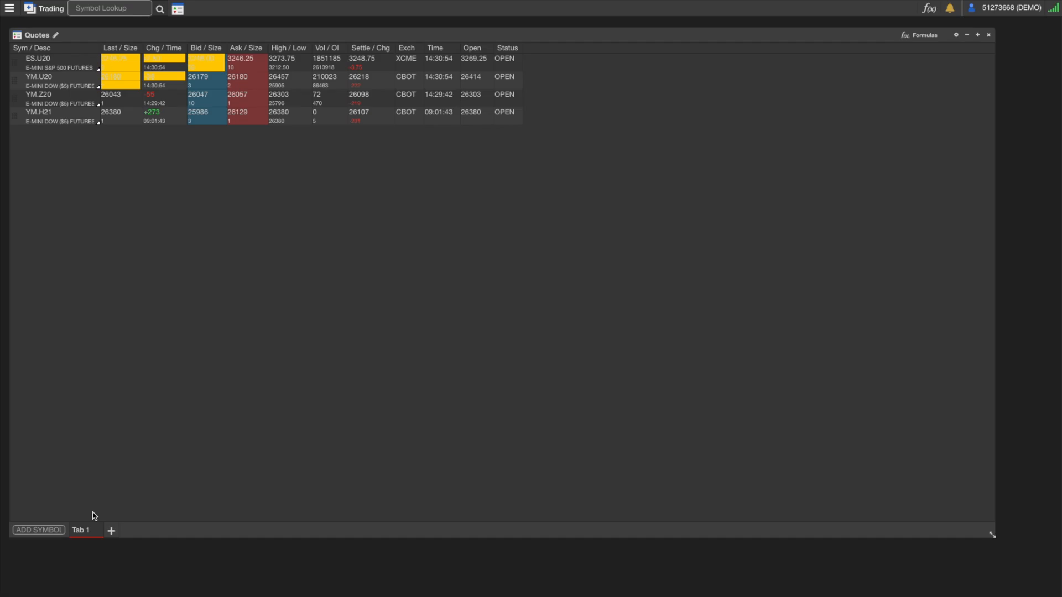
- Rename Tab 1 to Main, create an Energies tab, and add CL.U20 to it
double_click(84, 531)
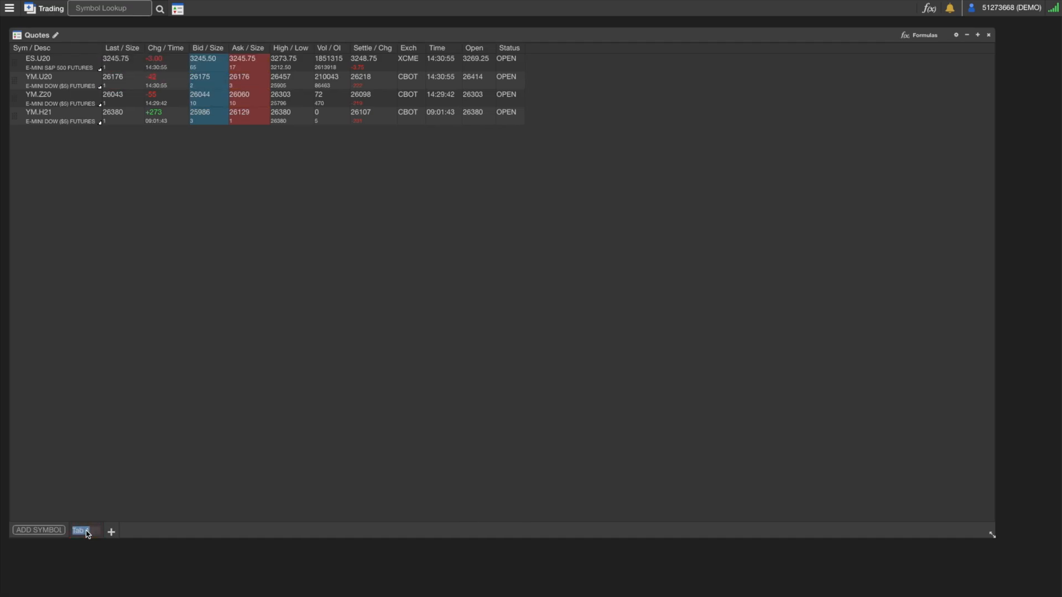
type("Main")
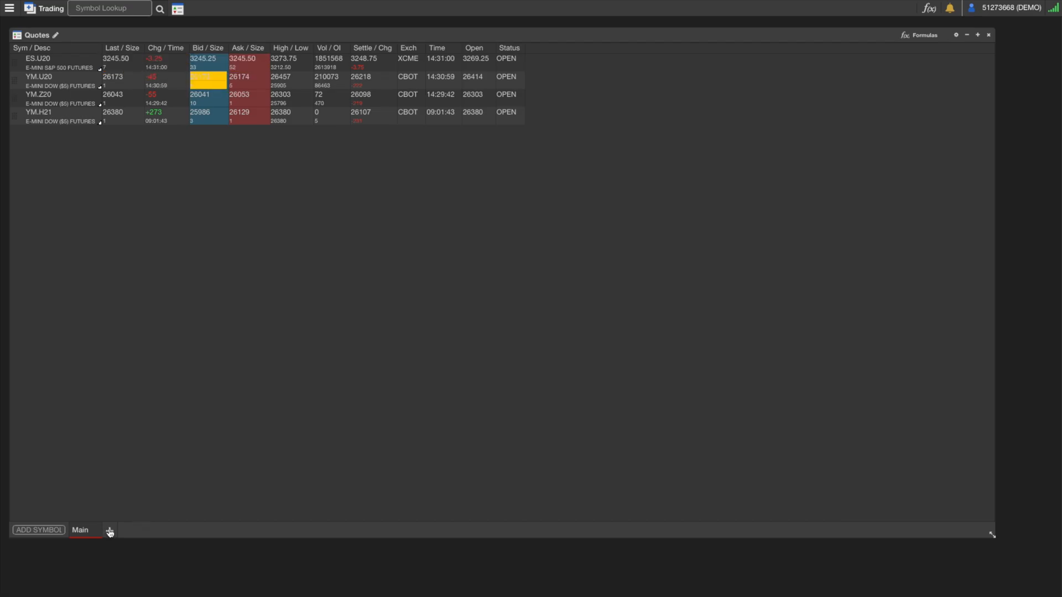
left_click(109, 530)
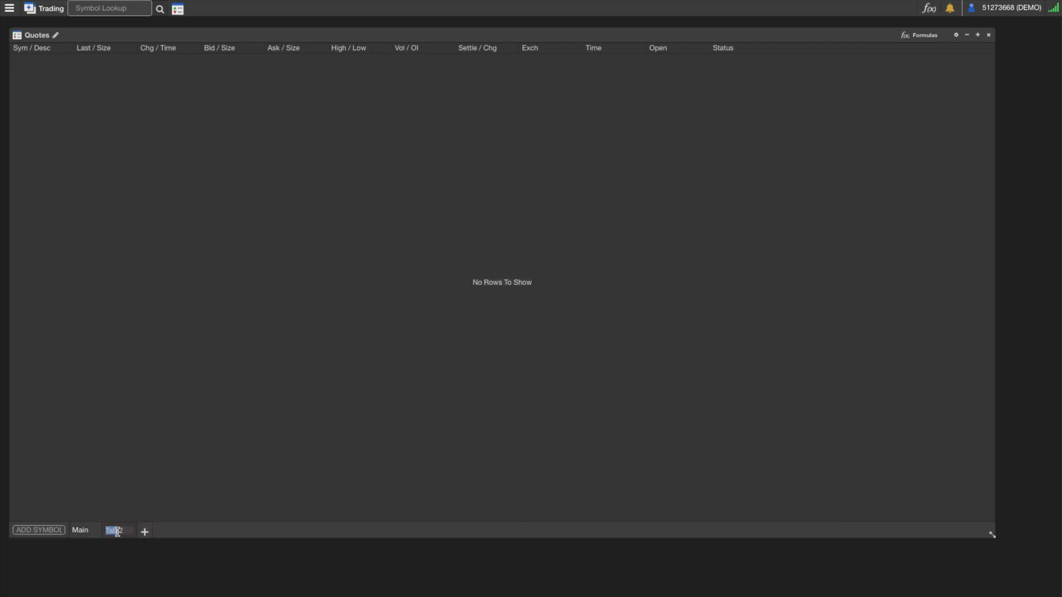
type("Energies")
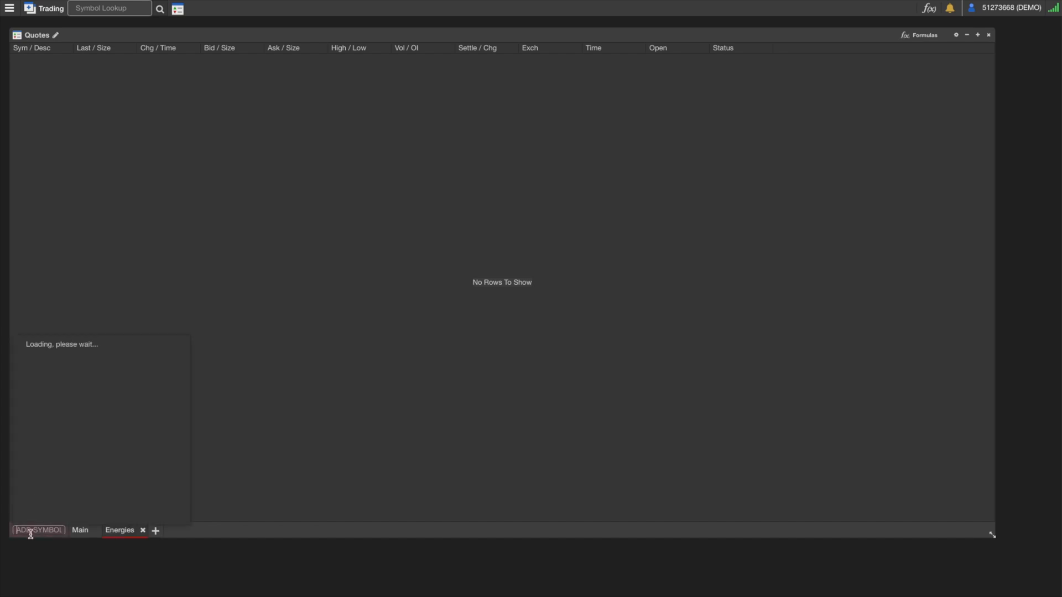
type("CL.U")
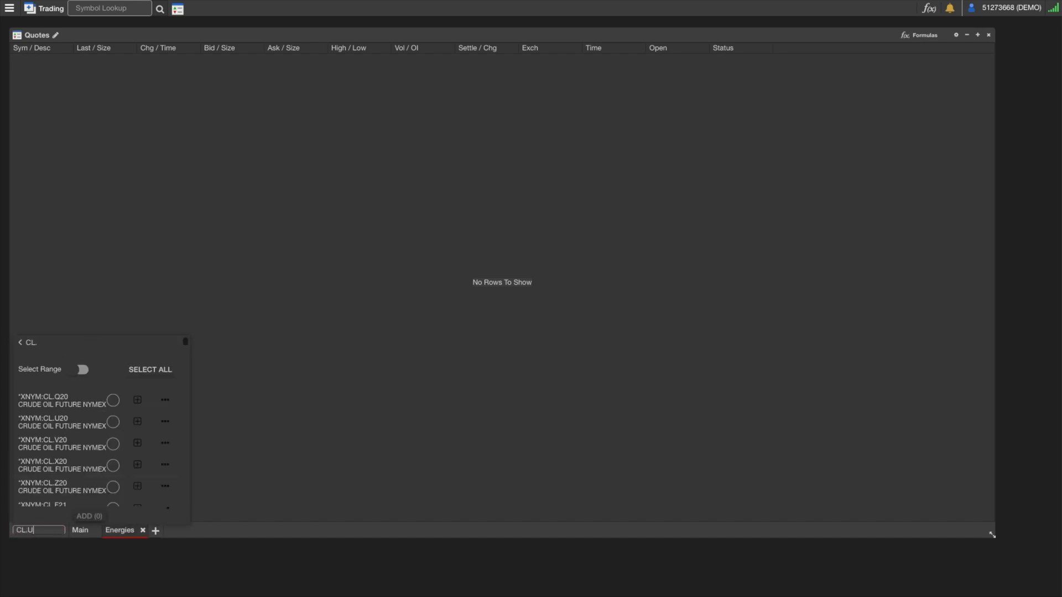
left_click(137, 421)
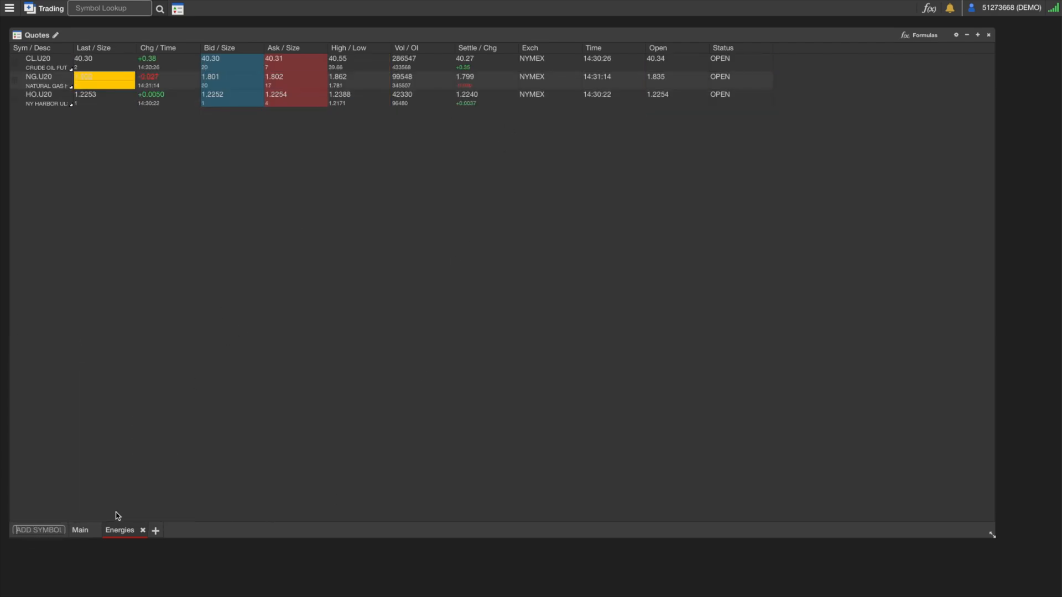
left_click(79, 530)
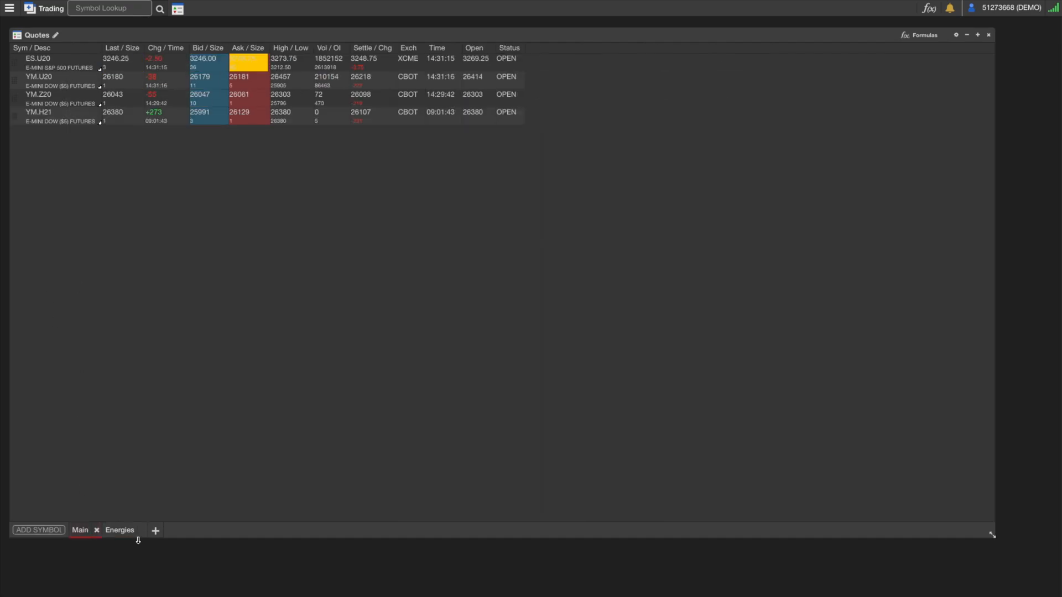
left_click(120, 530)
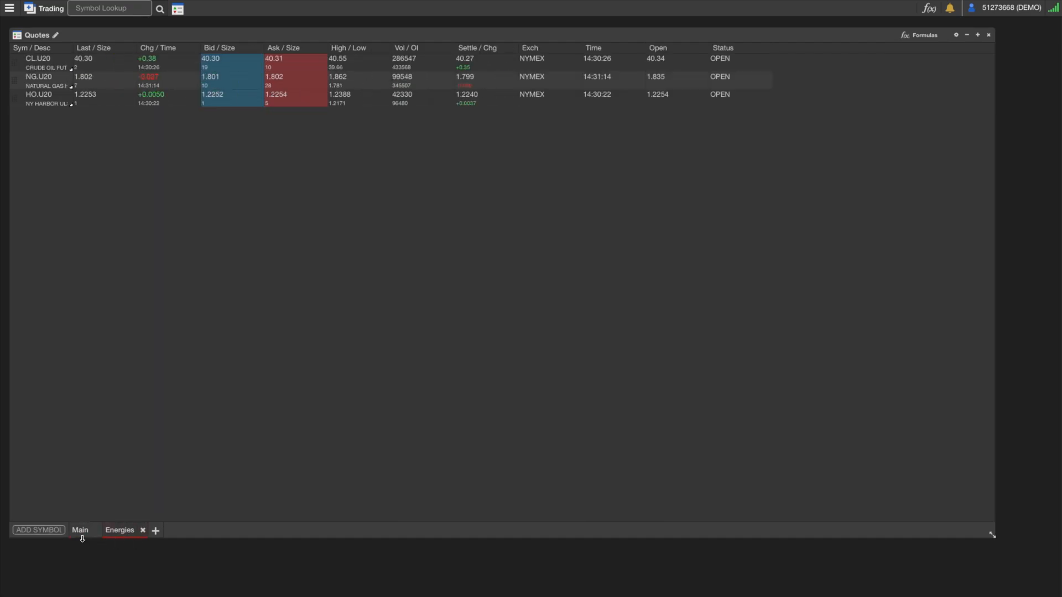
left_click(79, 530)
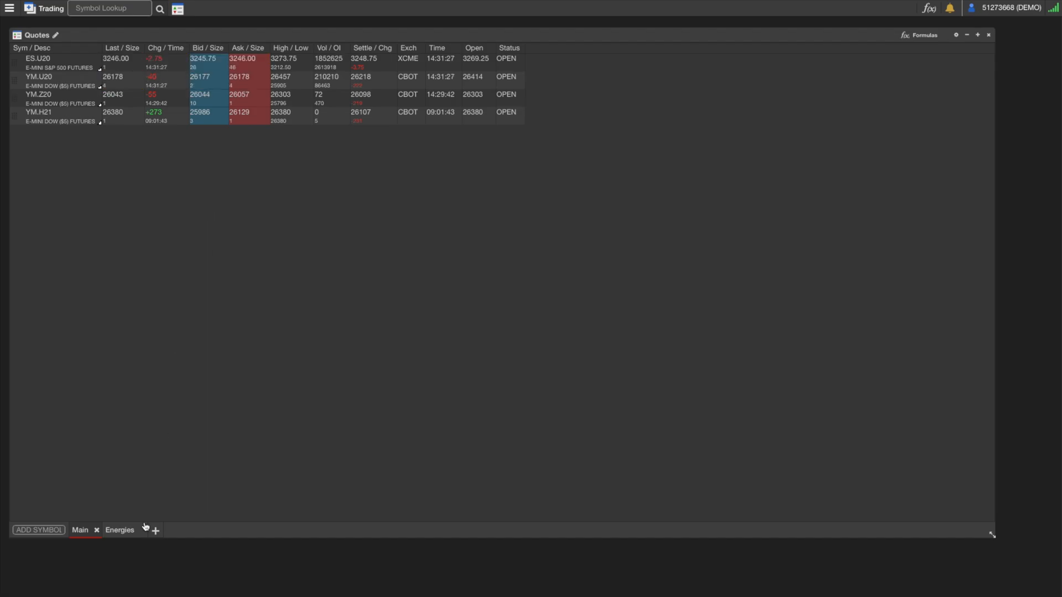
left_click(120, 529)
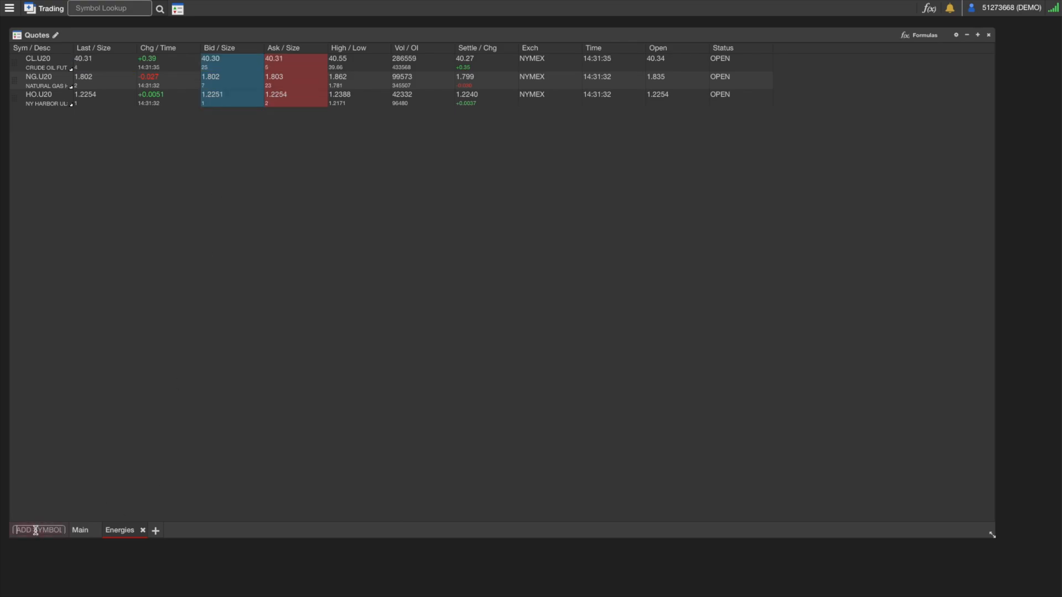
- Add the CL.Z20 crude oil calendar spread to Energies, then return to Main
type("CL.Z20")
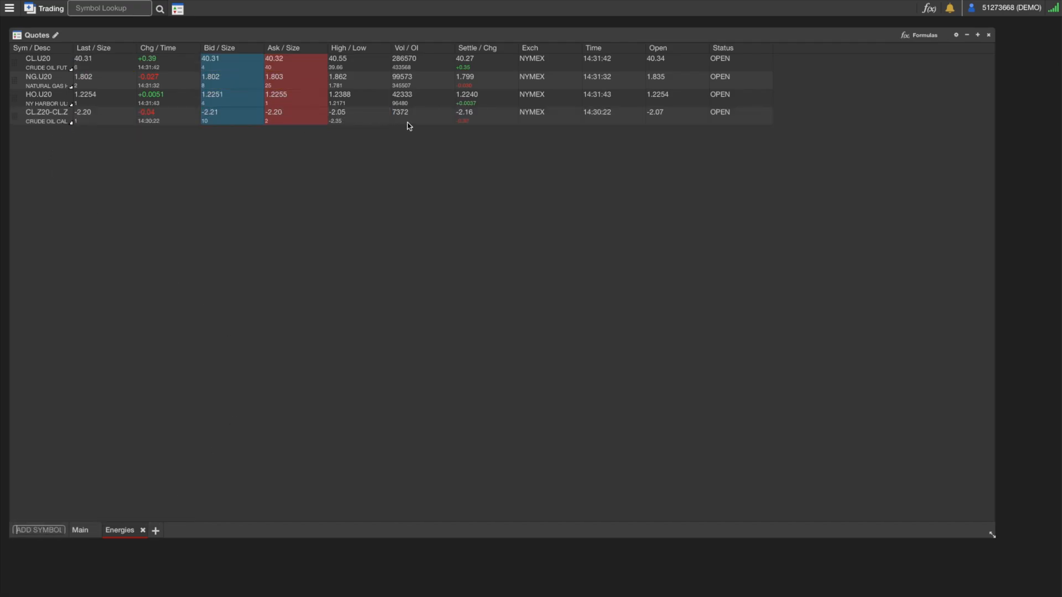
left_click(80, 530)
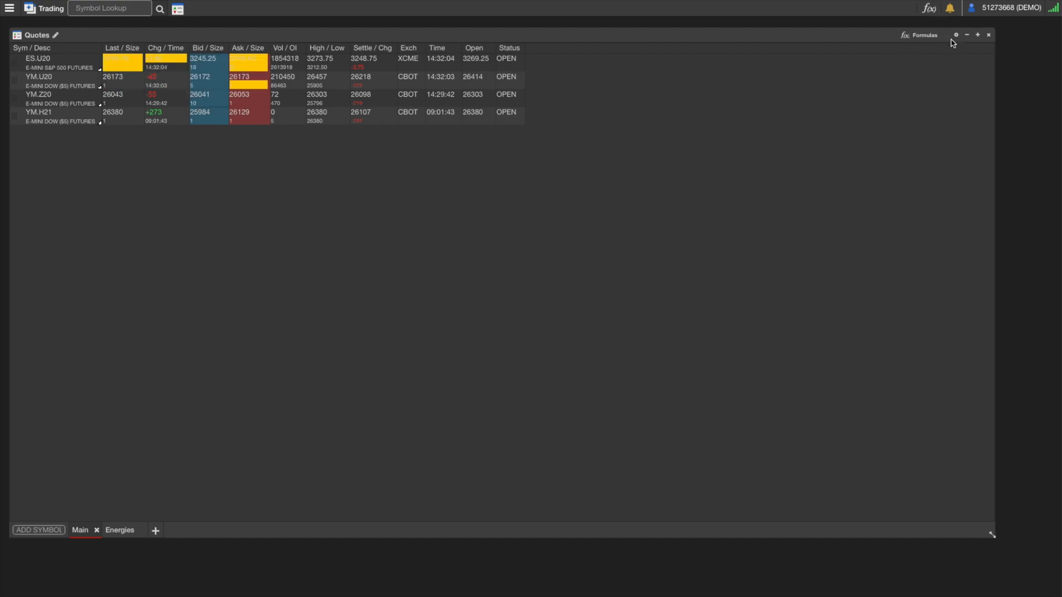
- Enable the Open Interest column in Quotes settings and save it to the Main table
left_click(956, 34)
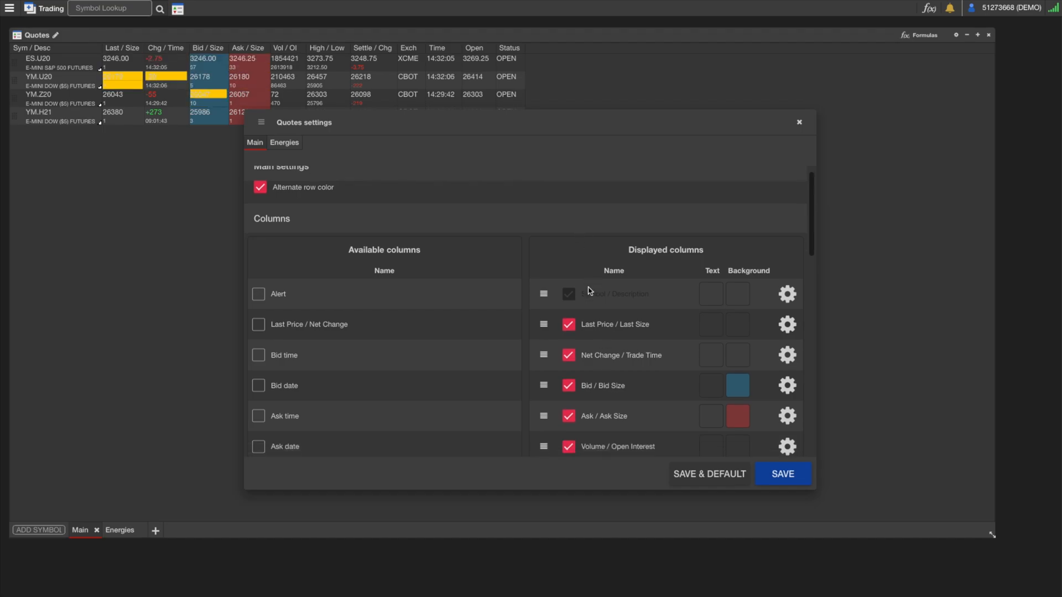
scroll("down", 3)
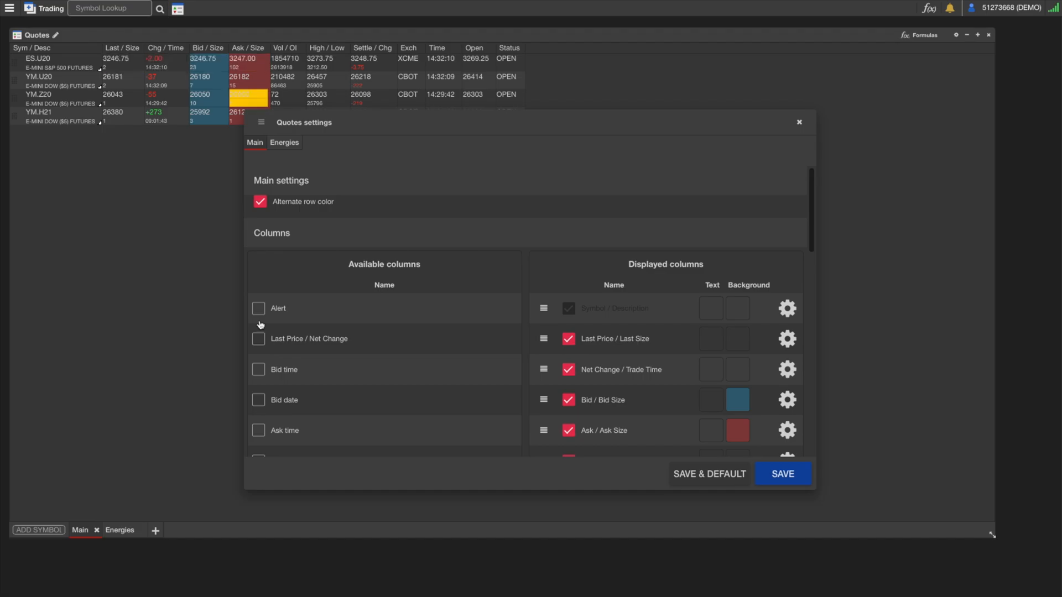
scroll("down", 3)
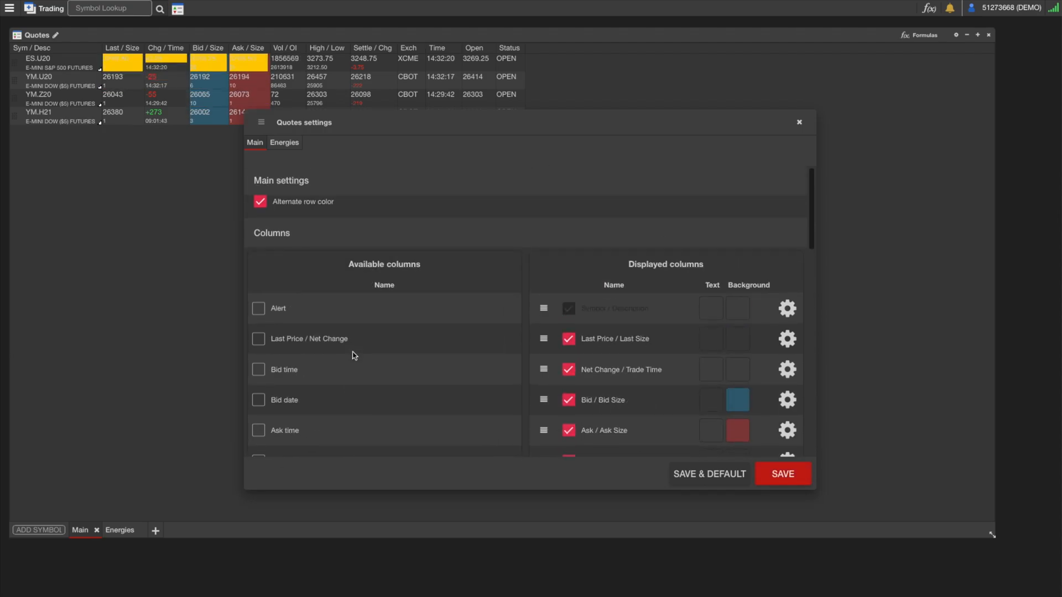
scroll("down", 3)
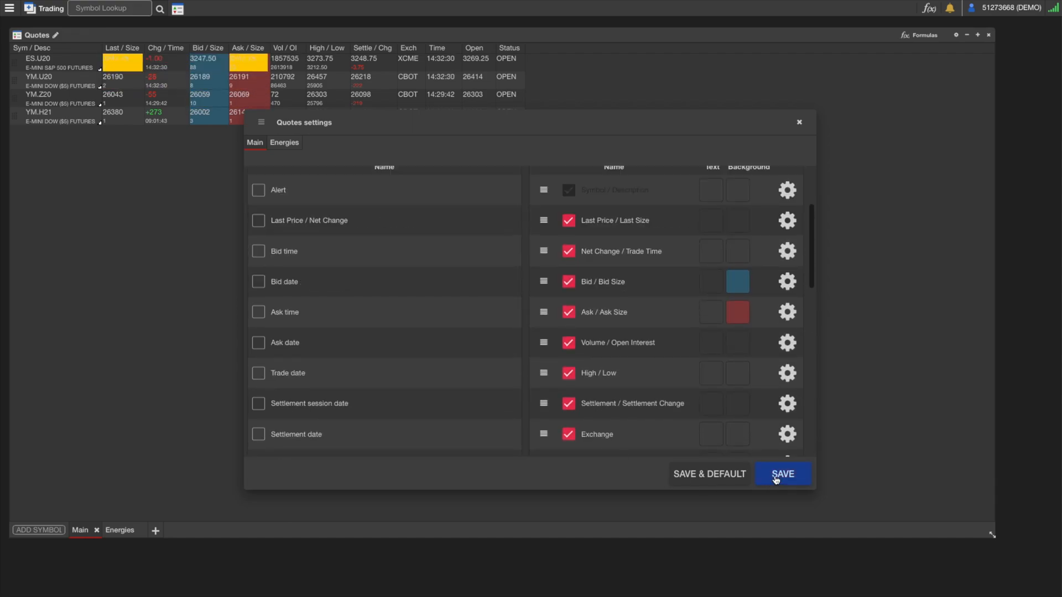
left_click(782, 474)
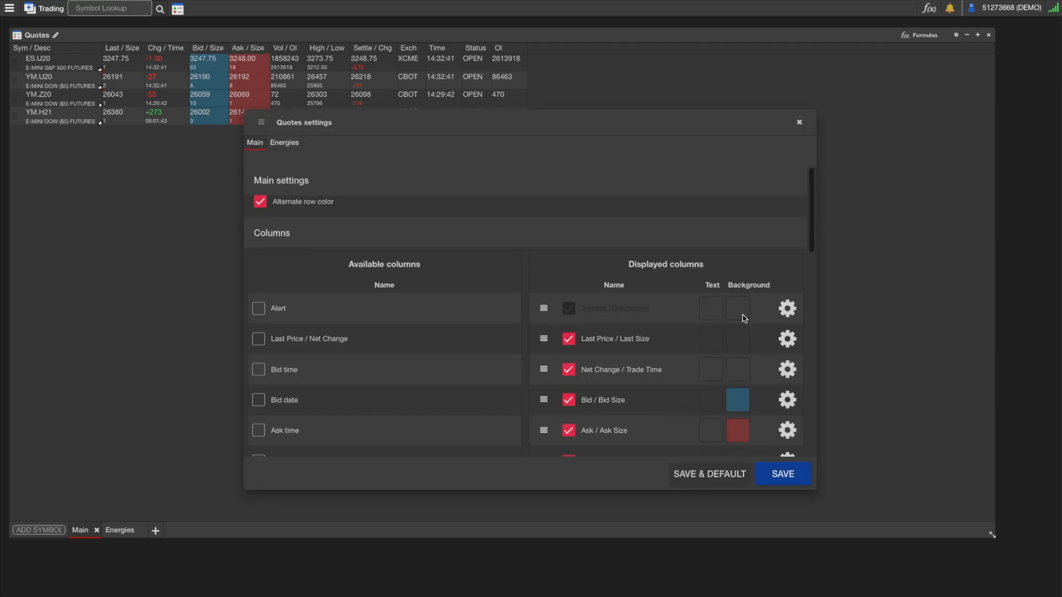
scroll("down", 3)
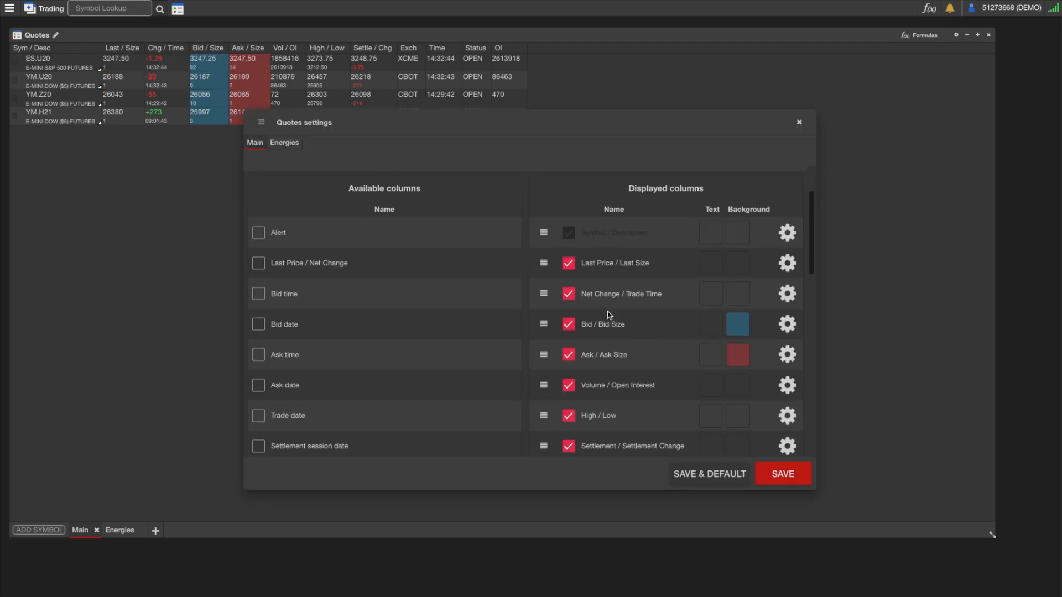
- Give the Bid / Bid Size column a green background and save the settings
left_click(787, 324)
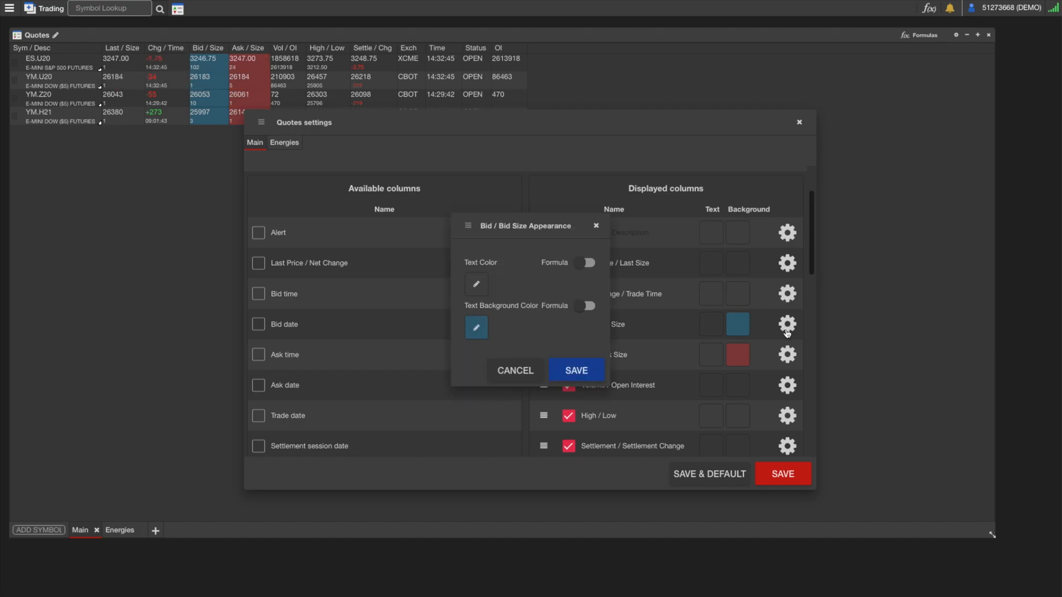
left_click(477, 328)
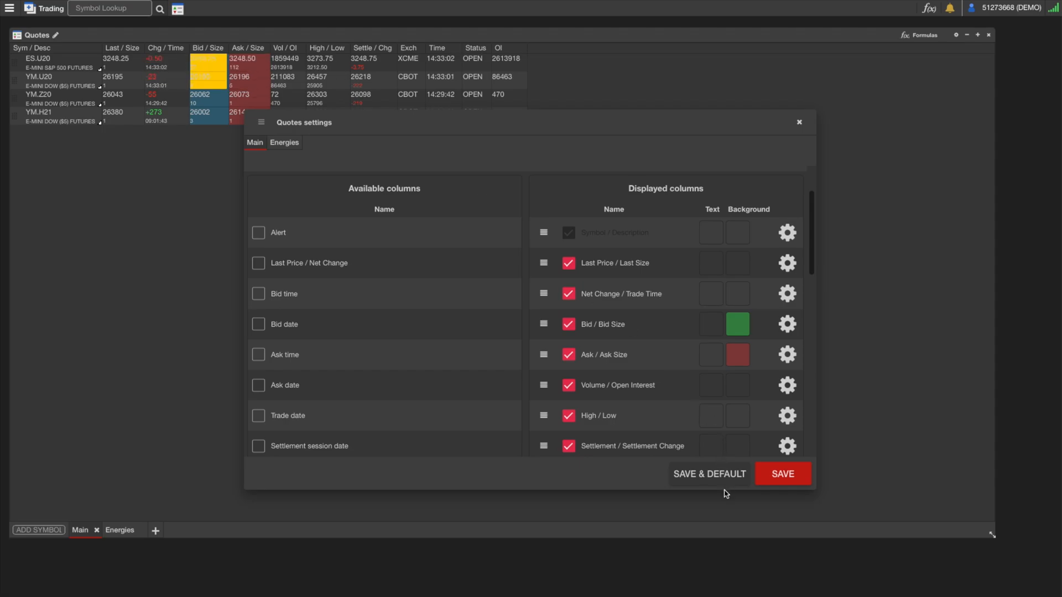
left_click(782, 474)
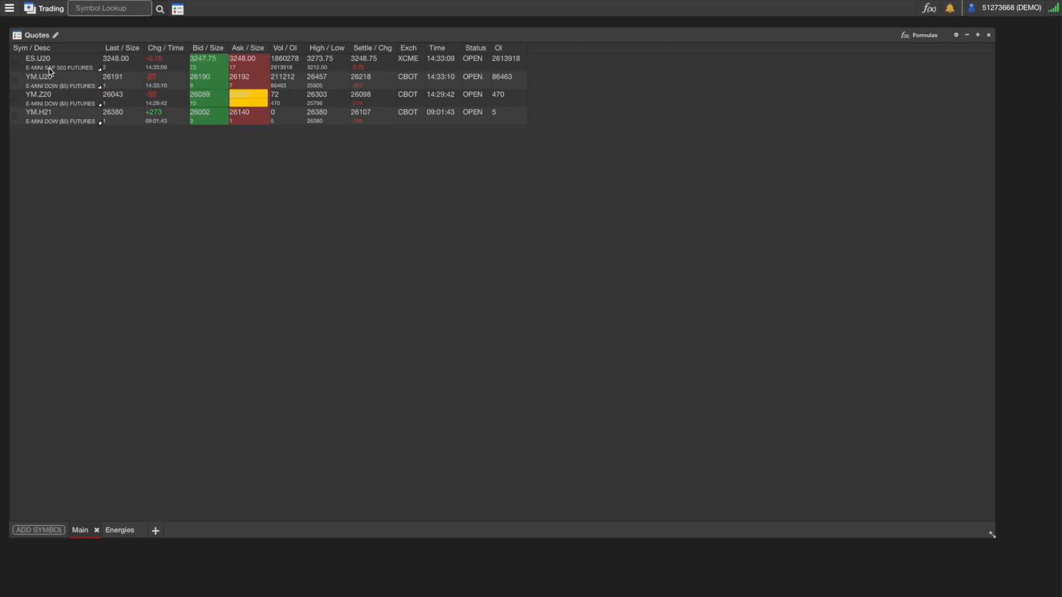
- From ES.U20's menu, open Place Order, then Advanced Trader, close it, then open Chart
right_click(38, 63)
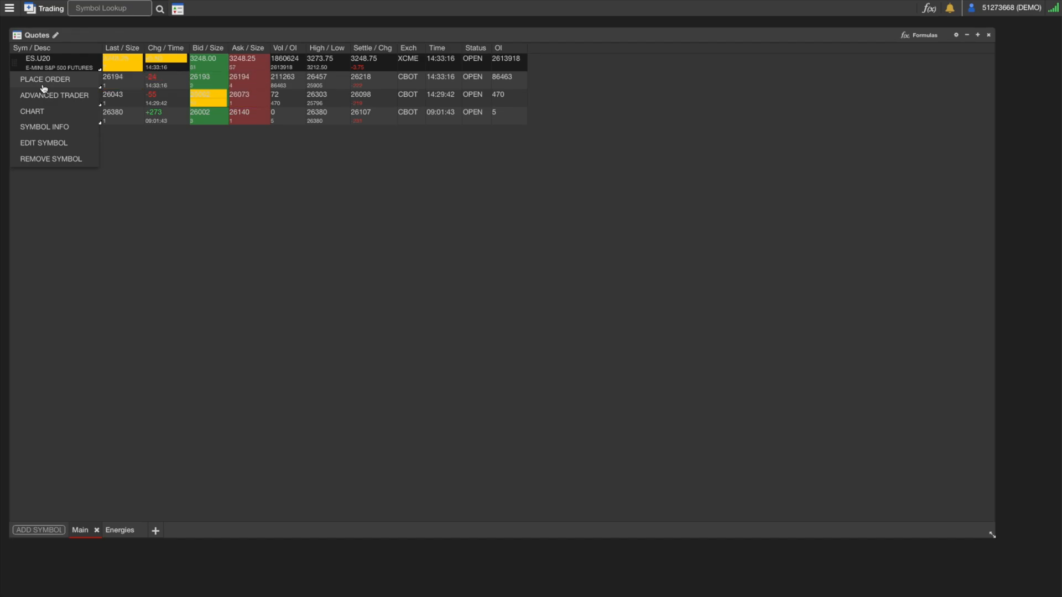
left_click(44, 80)
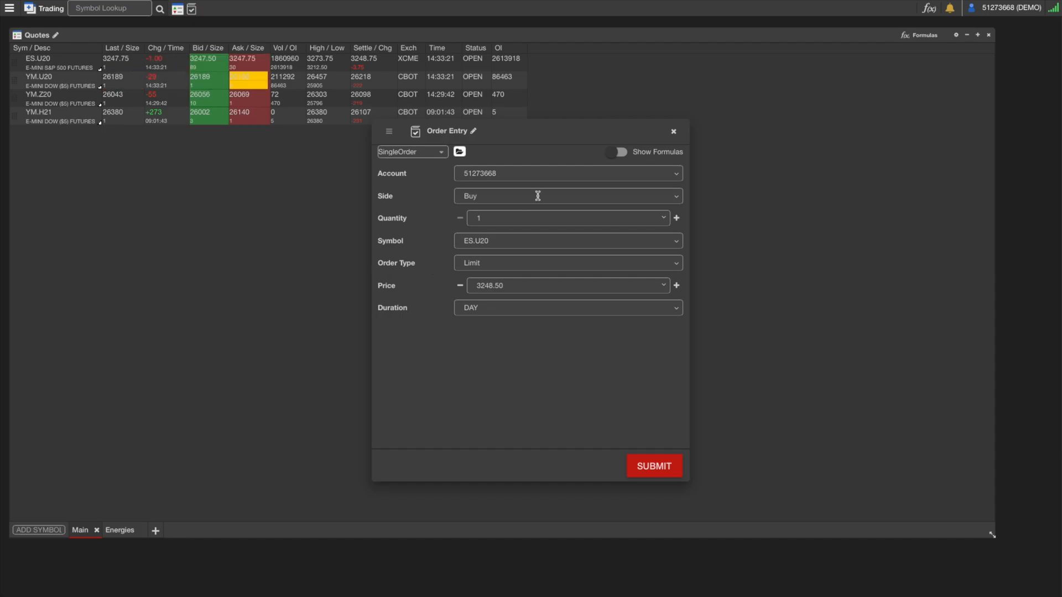
right_click(37, 61)
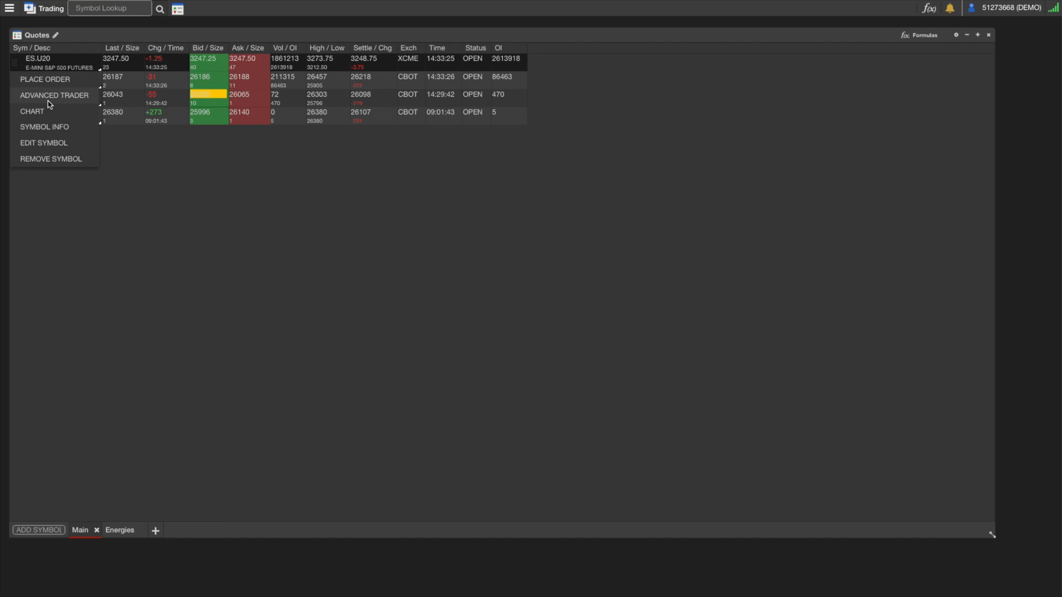
left_click(53, 95)
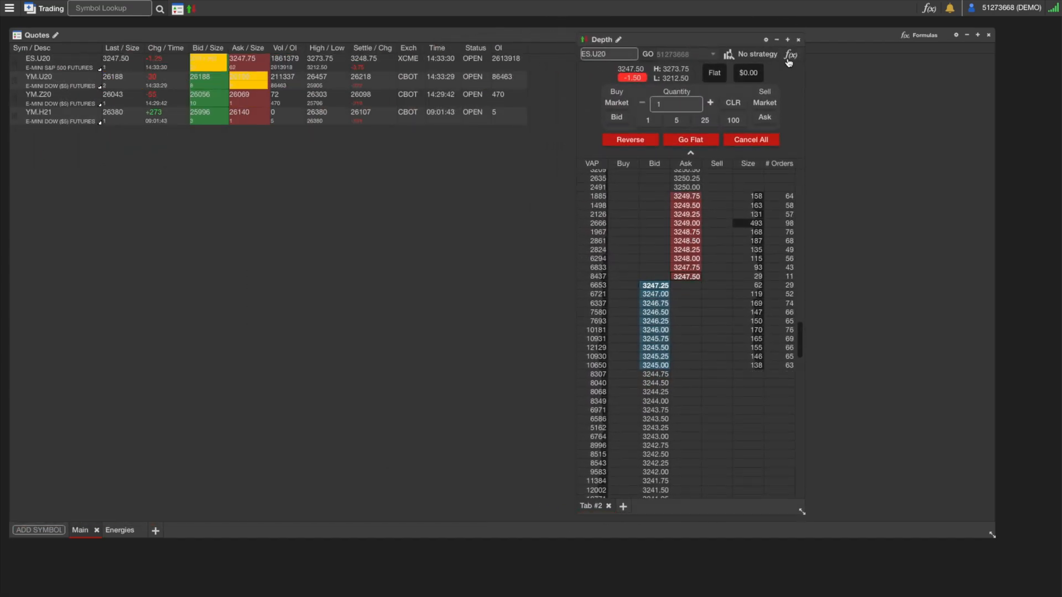
left_click(797, 40)
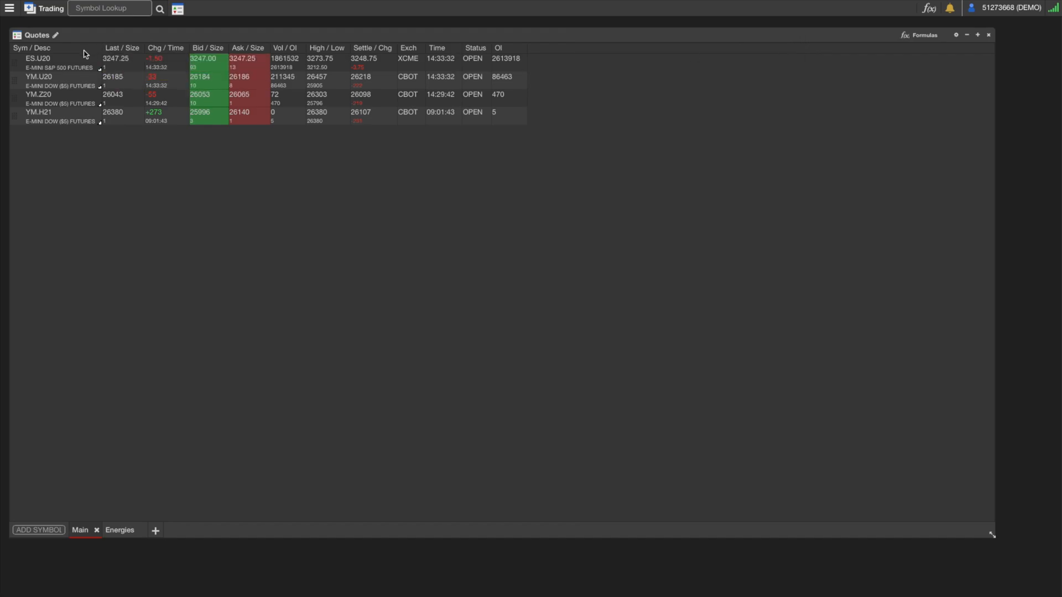
left_click(192, 9)
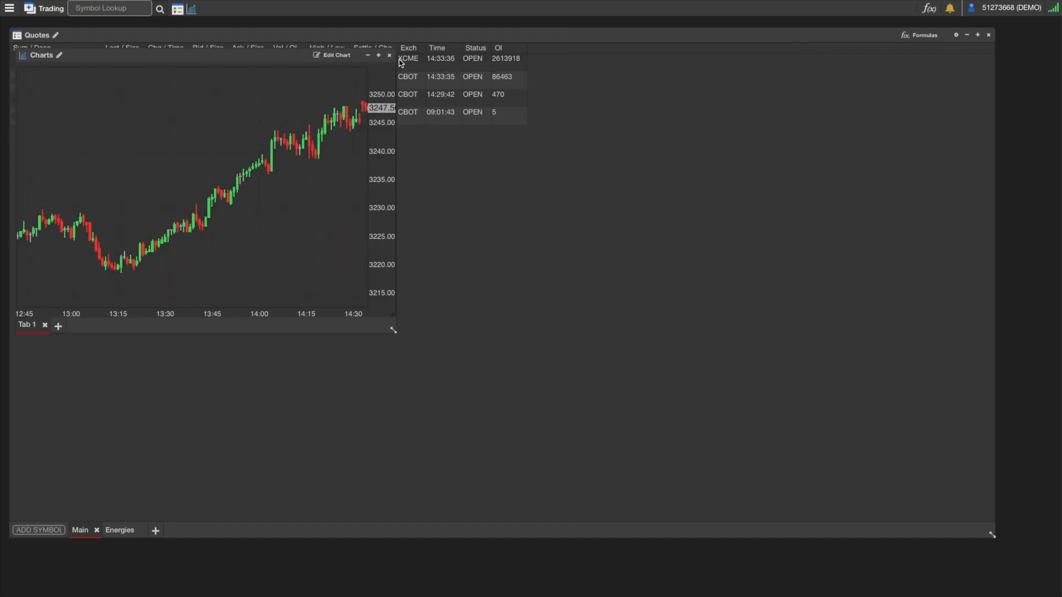
- Open Symbol Info for ES.U20 to view its tick size, exchange and margins
right_click(37, 58)
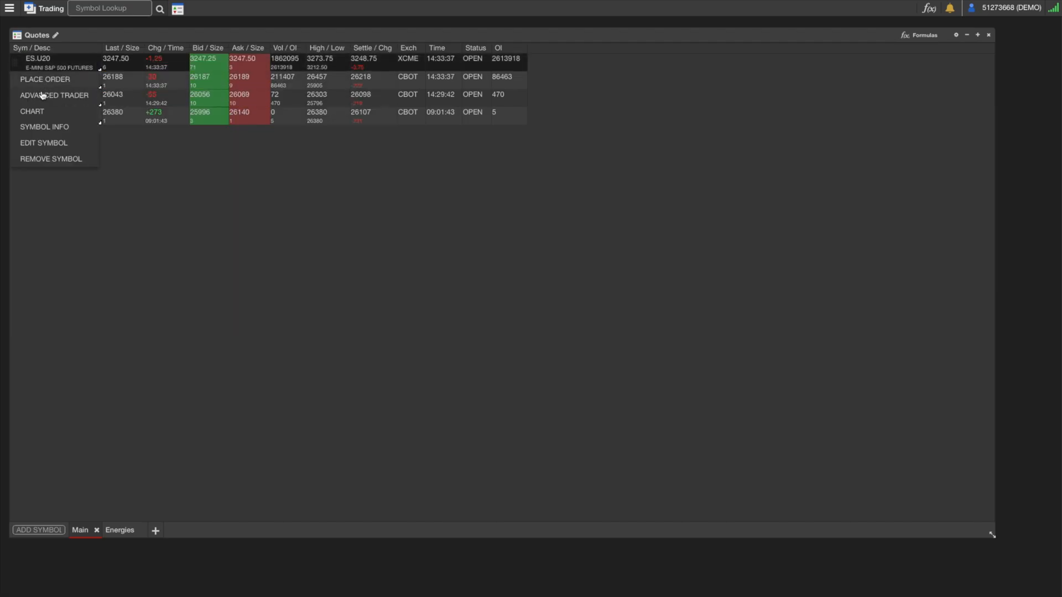
left_click(44, 127)
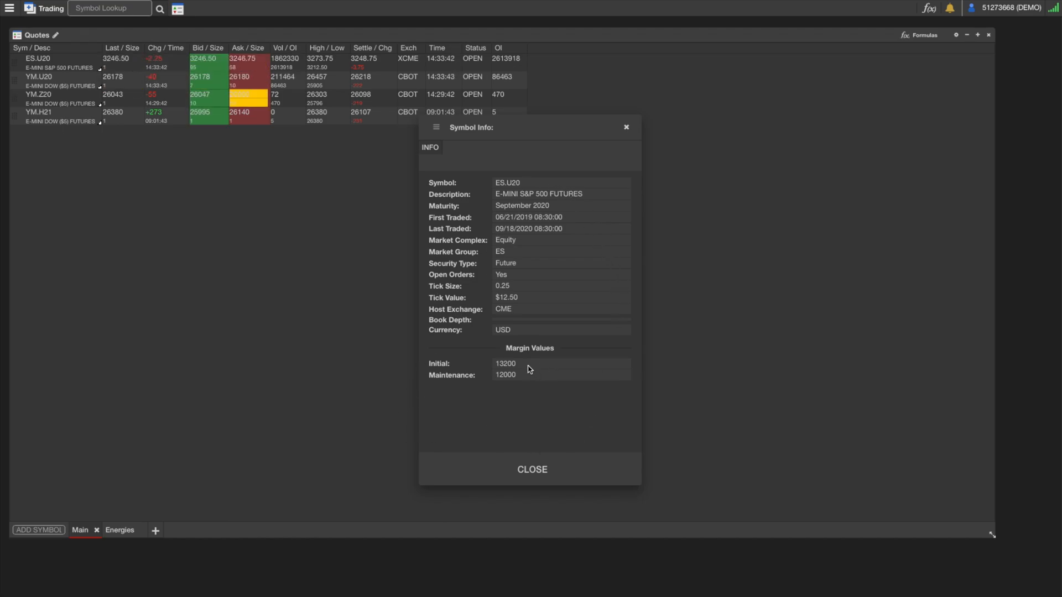
mouse_move(603, 308)
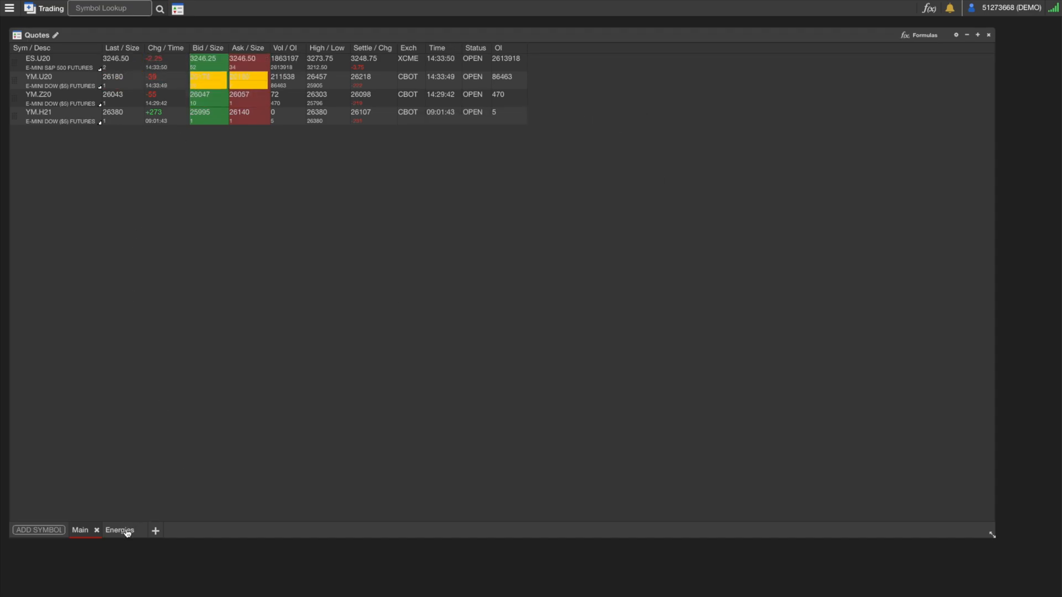
- Switch to the Energies tab and pick an option from the CL.Z20-CL.Z21 symbol menu
left_click(120, 530)
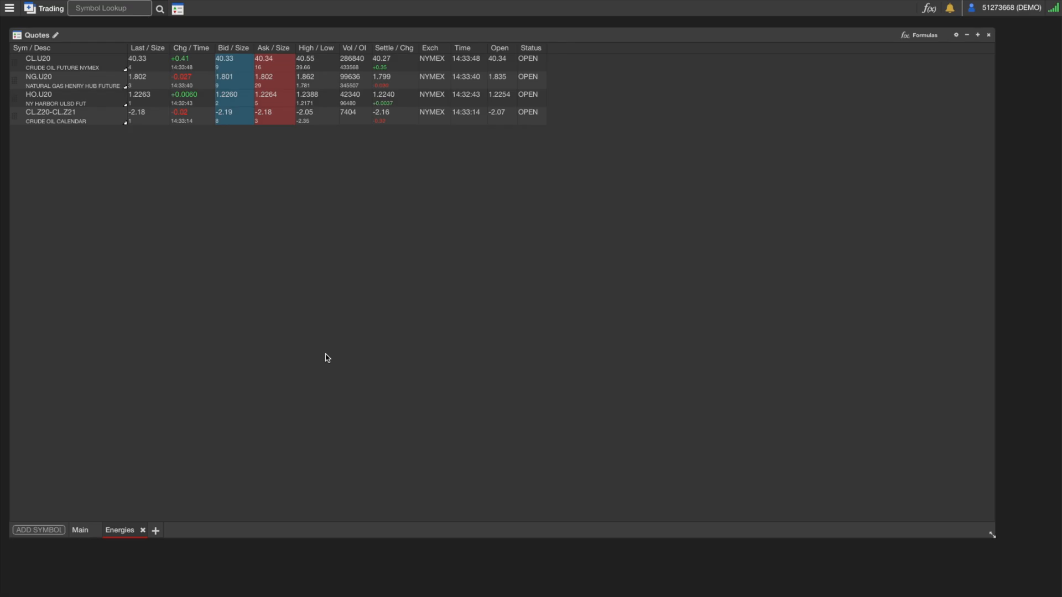
mouse_move(100, 142)
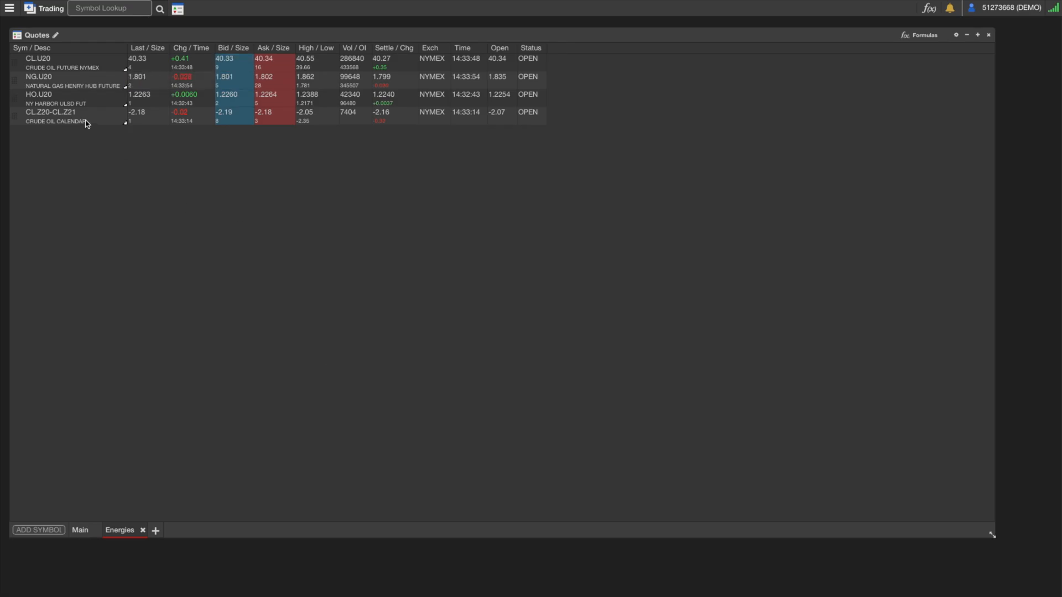
right_click(85, 115)
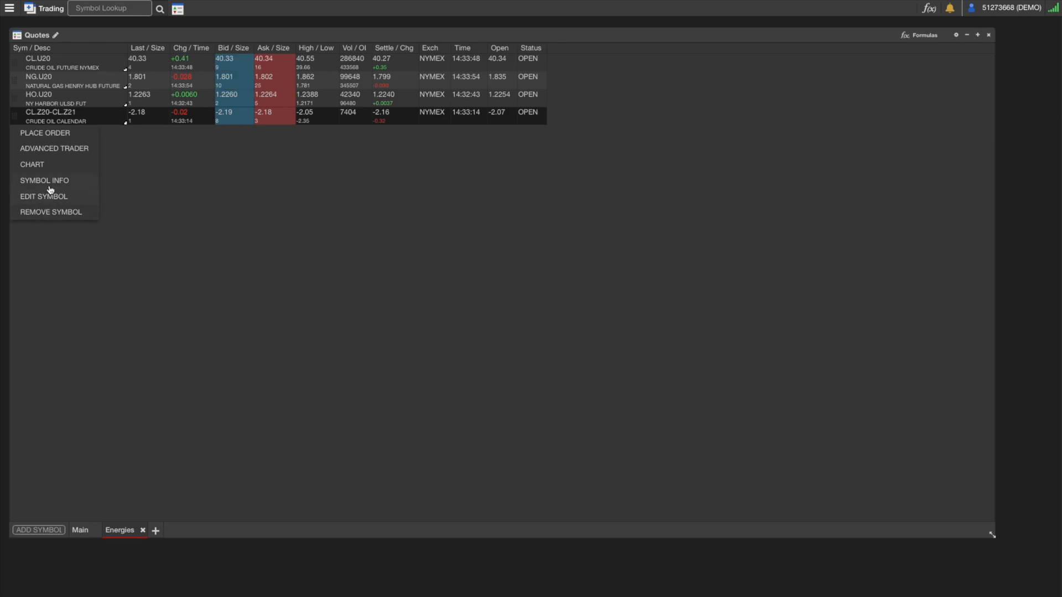
left_click(44, 181)
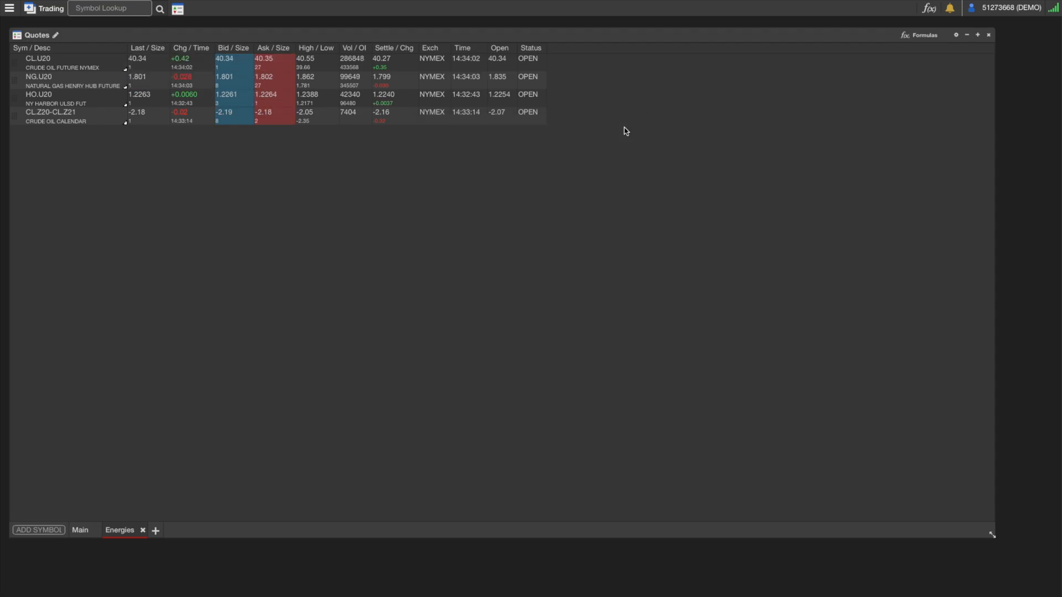
- Edit ES.U20 to ES.Z20, remove that row, and bring up YM.Z20's menu for removal
right_click(38, 58)
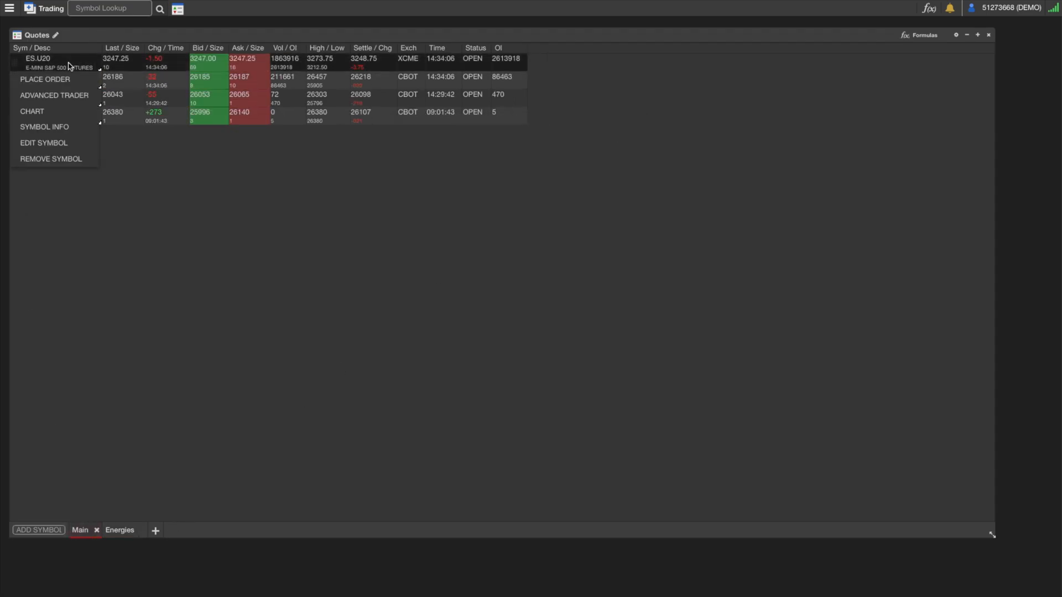
mouse_move(43, 143)
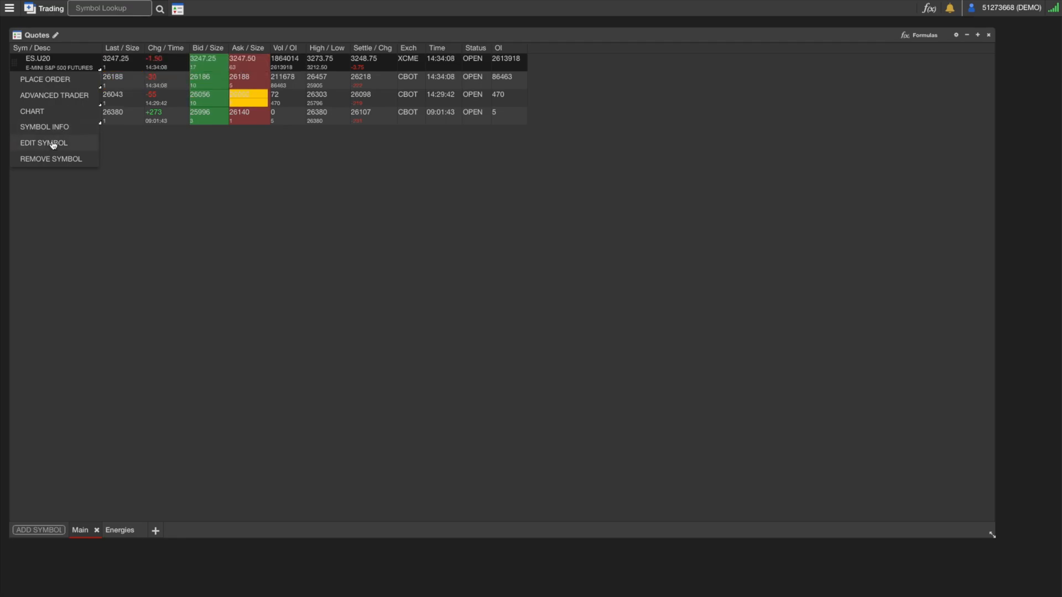
left_click(43, 143)
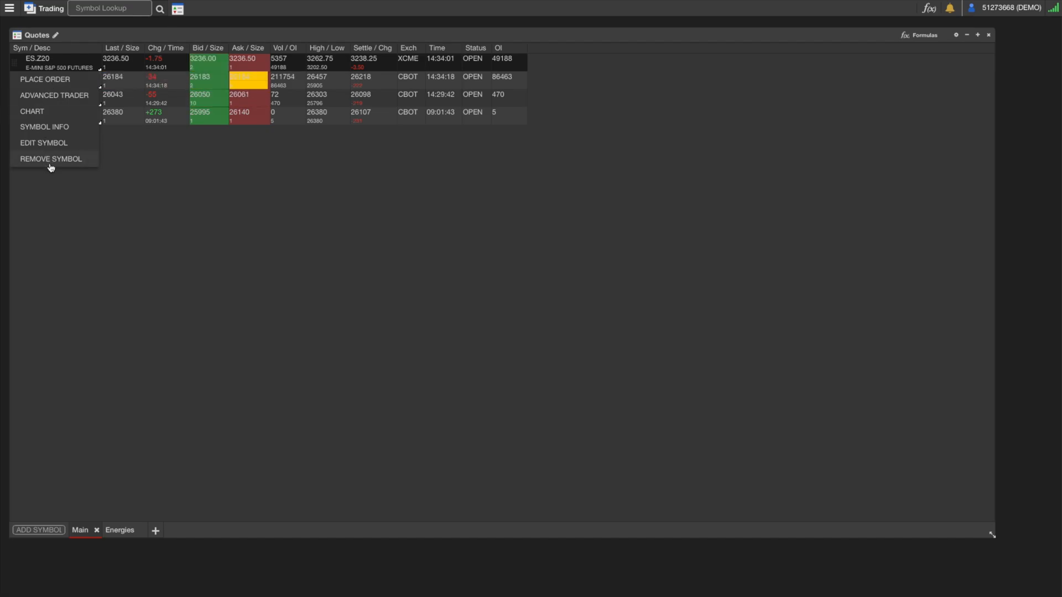
left_click(51, 159)
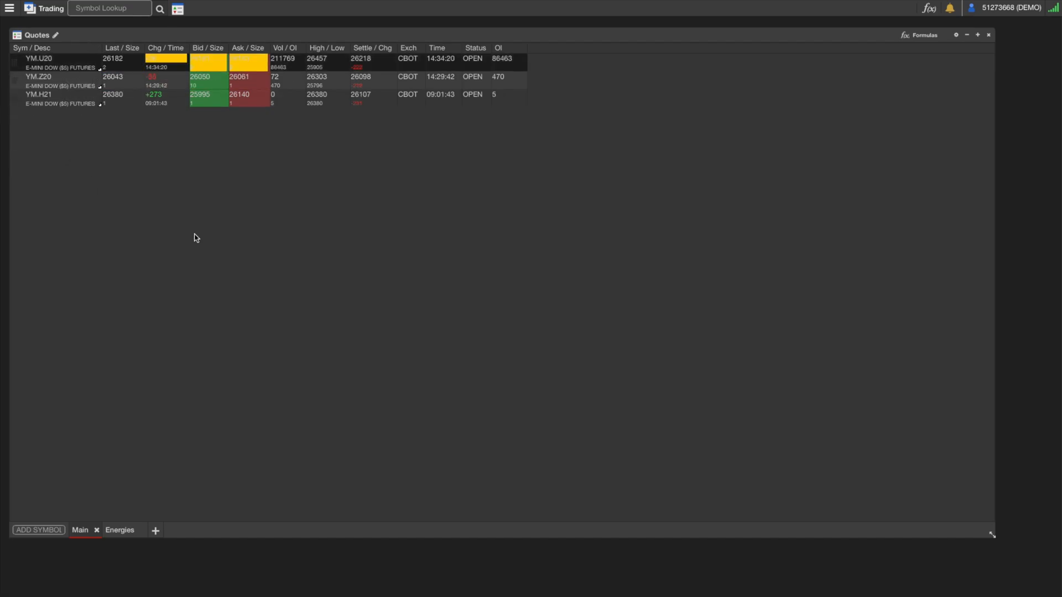
right_click(47, 63)
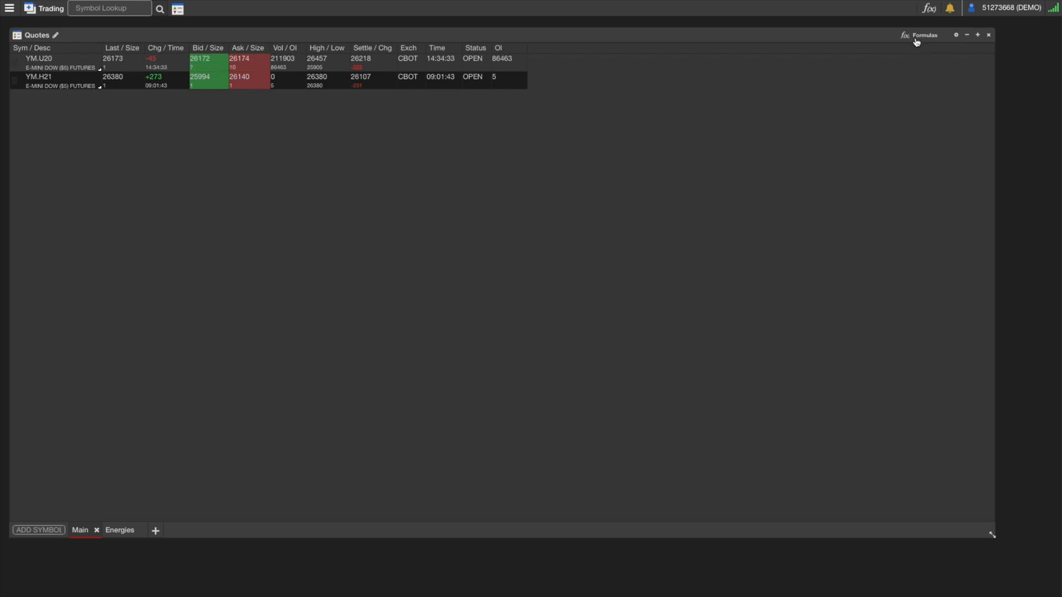
mouse_move(536, 169)
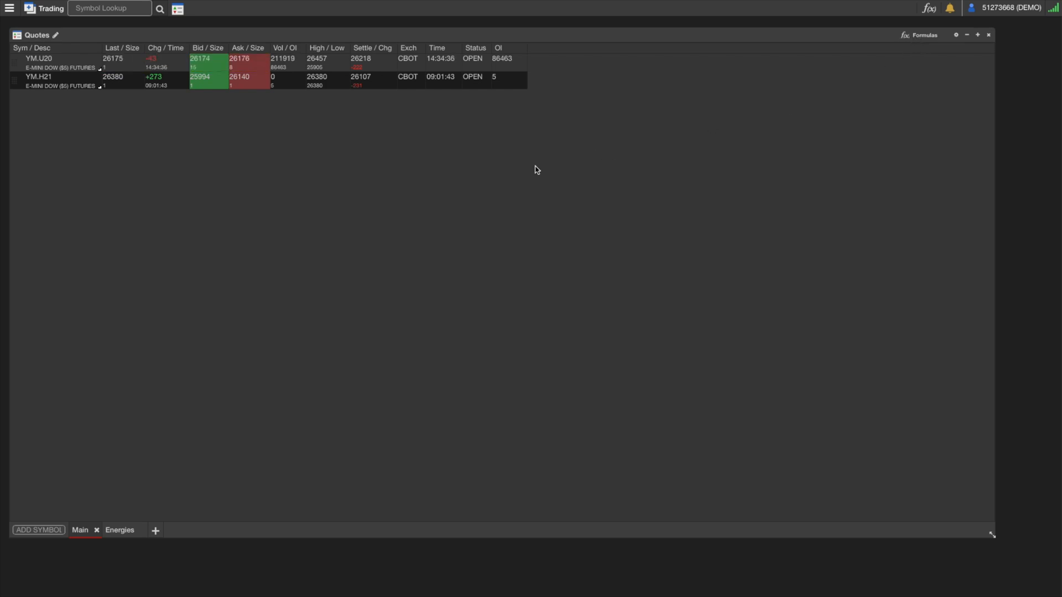